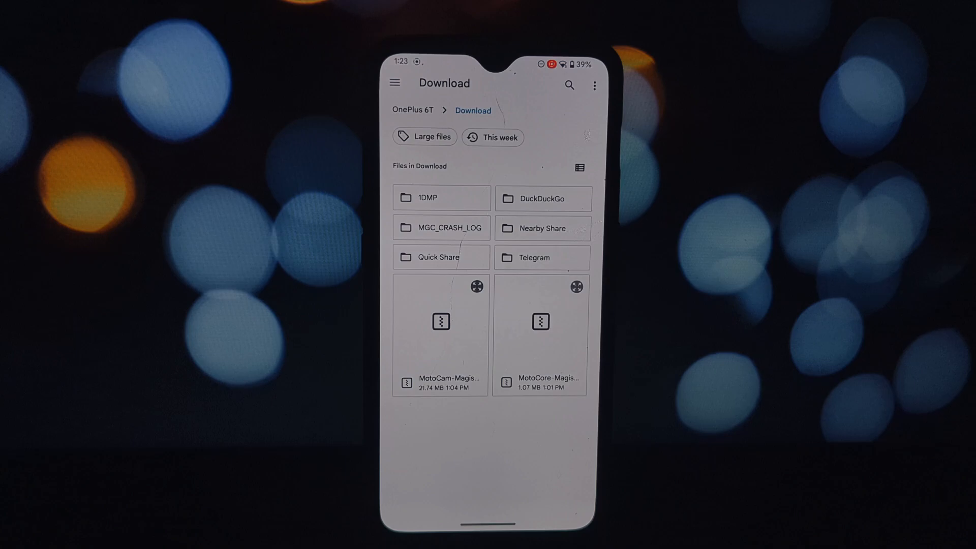
# - Install the MotoCore zip, then the MotoCam zip, from storage in Magisk Modules
pyautogui.click(540, 335)
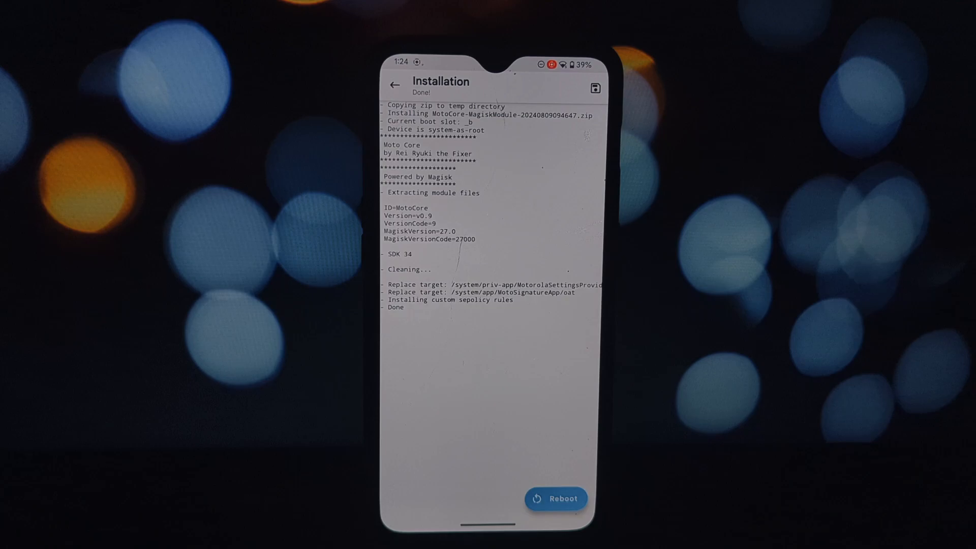
pyautogui.click(394, 85)
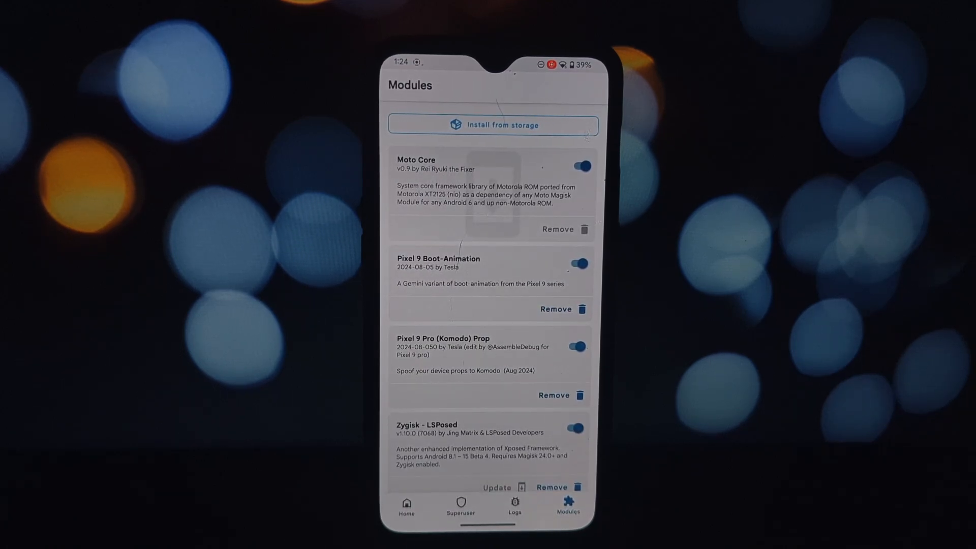
pyautogui.click(574, 347)
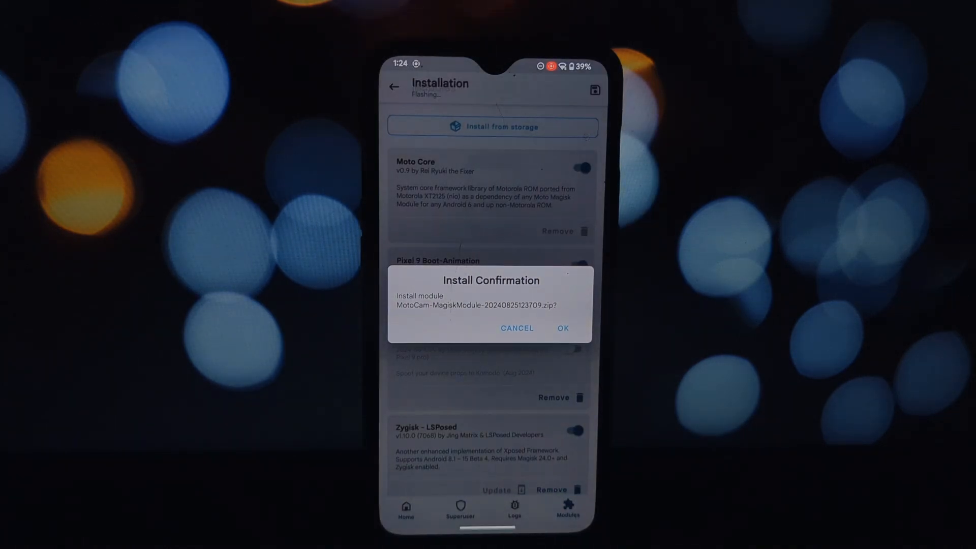
pyautogui.click(562, 328)
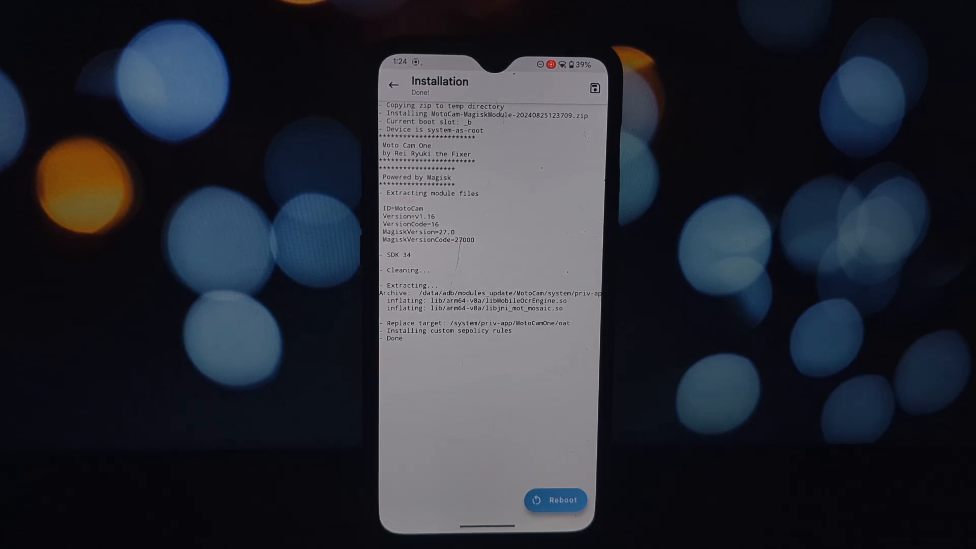
# - Reboot, launch Camera, answer the location permission prompt and dismiss the camera error
pyautogui.click(555, 499)
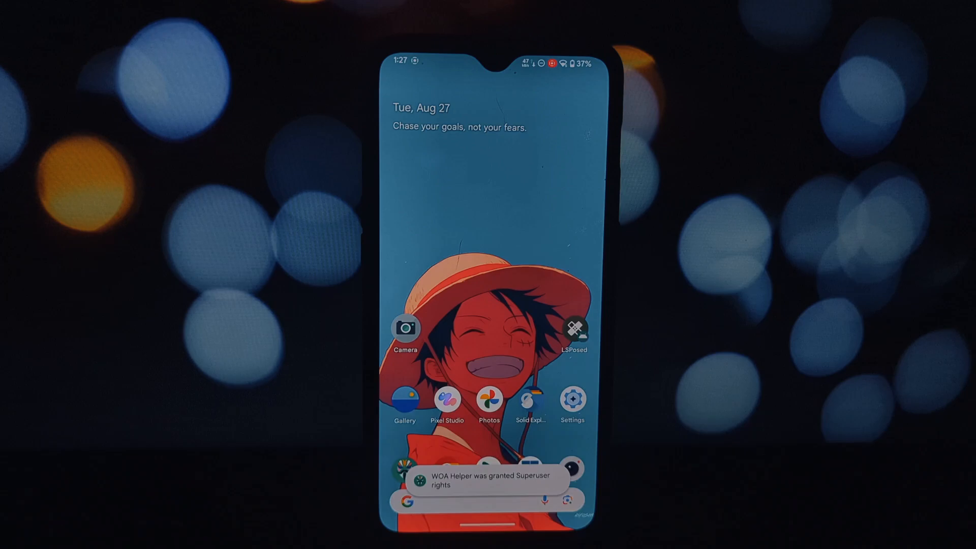
pyautogui.click(405, 327)
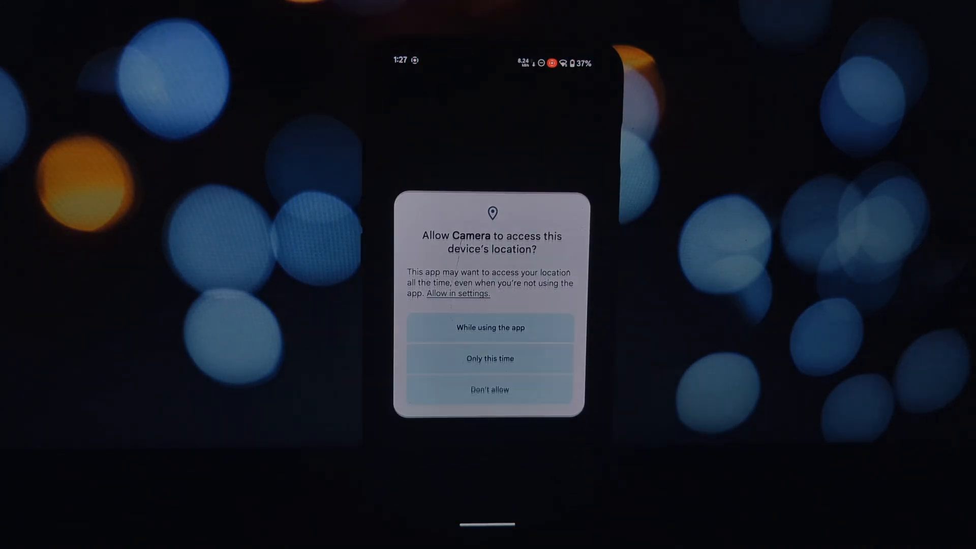
pyautogui.click(488, 328)
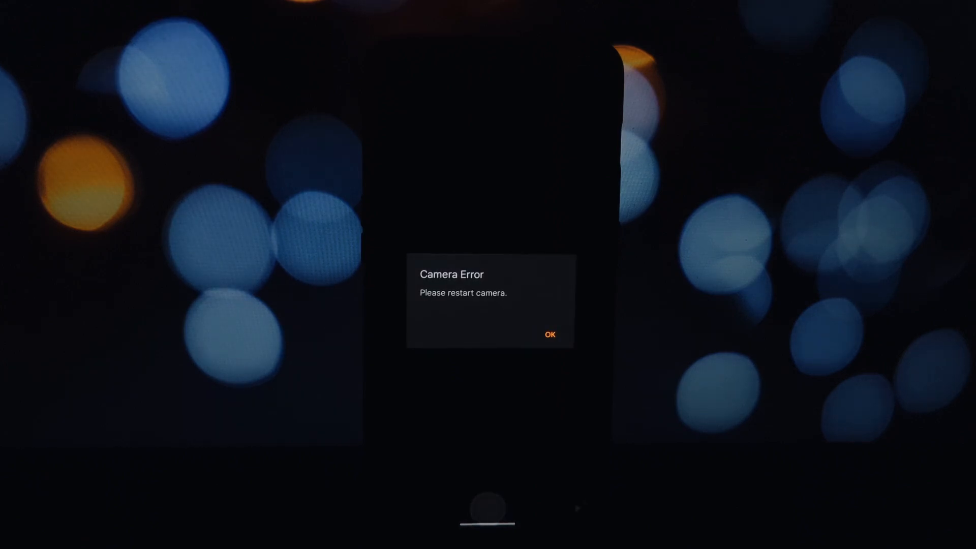
pyautogui.click(548, 334)
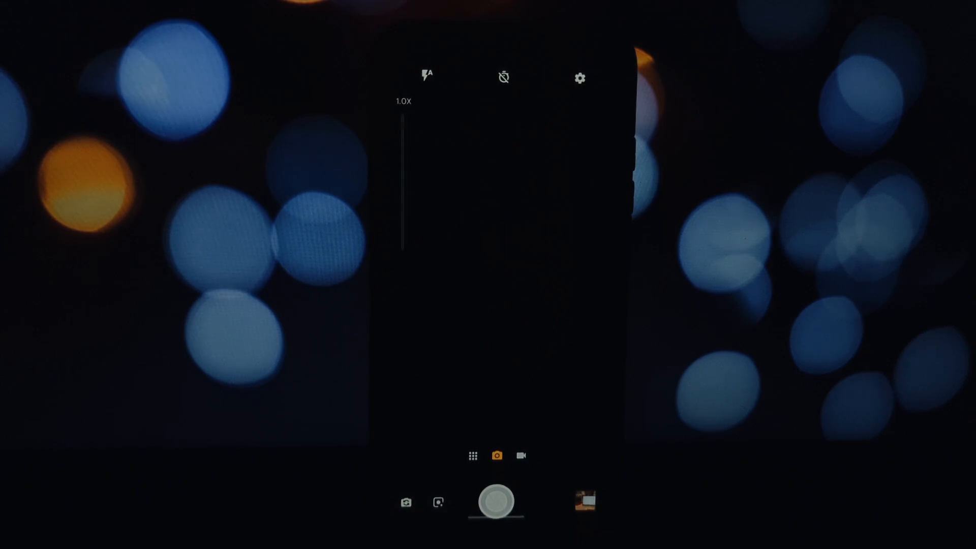
pyautogui.click(520, 455)
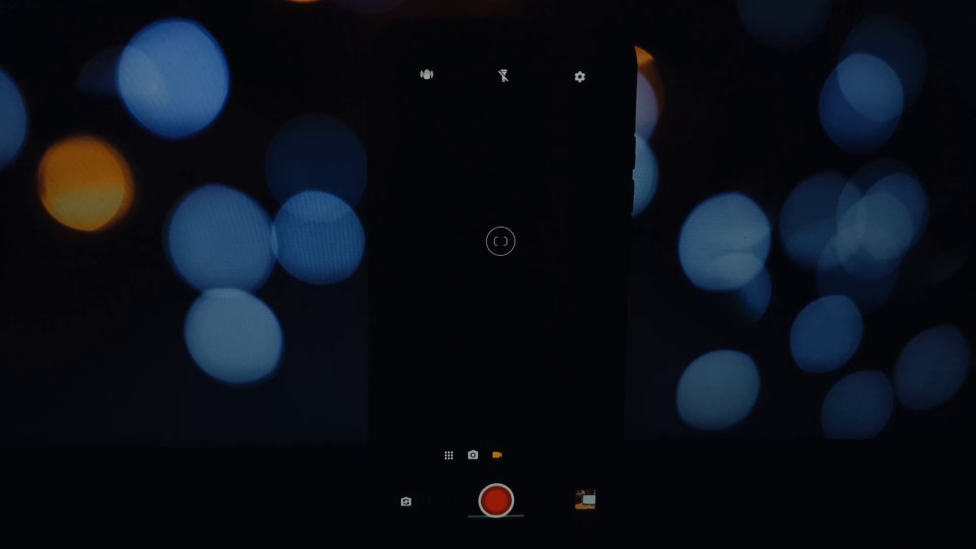
pyautogui.click(426, 75)
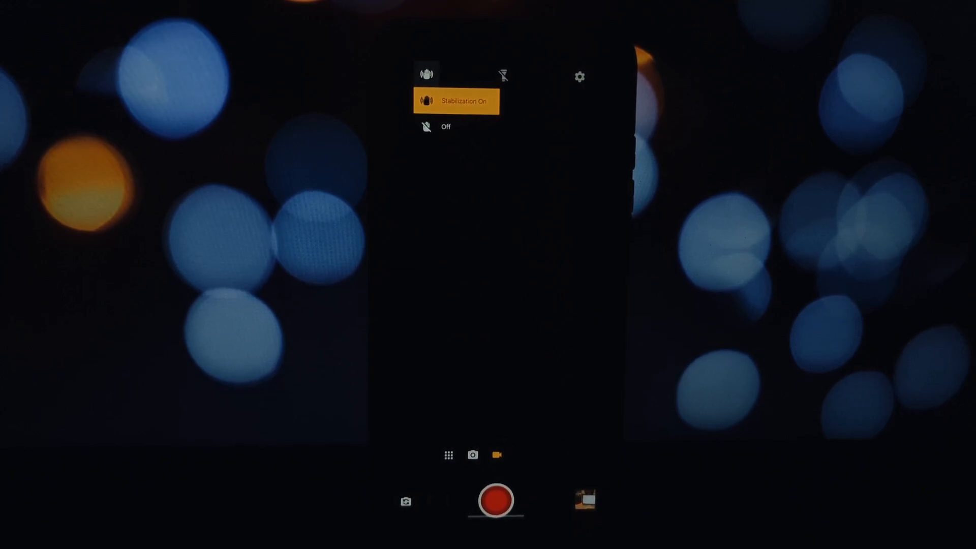
pyautogui.click(426, 73)
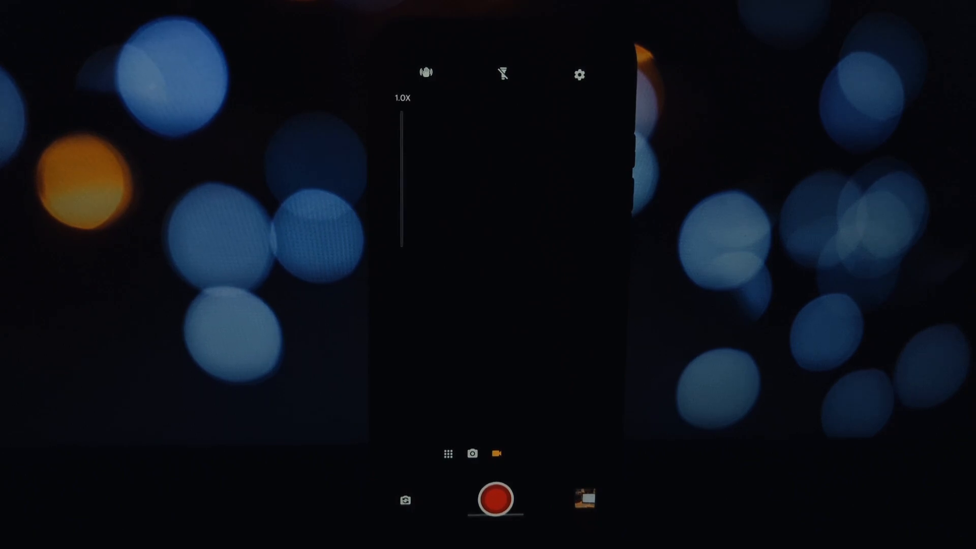
pyautogui.click(448, 453)
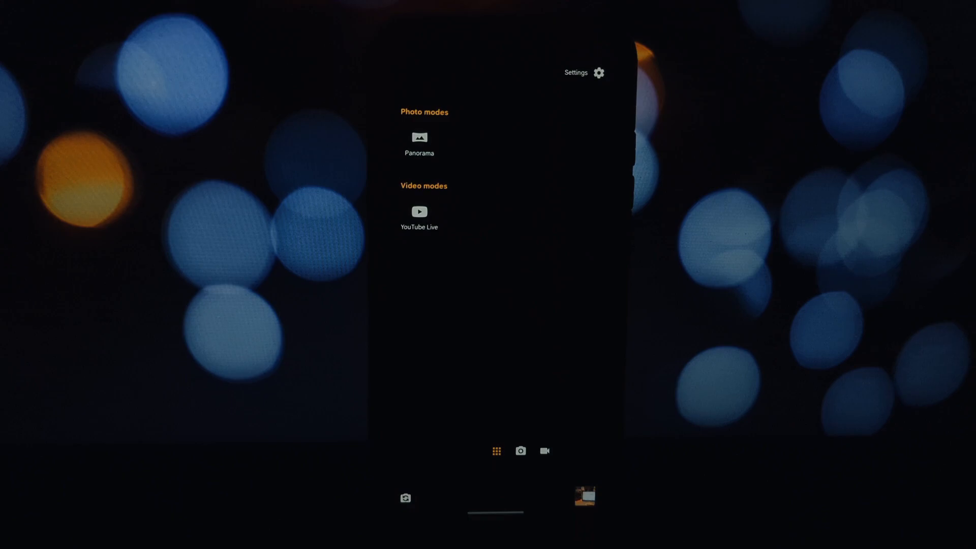
pyautogui.click(419, 212)
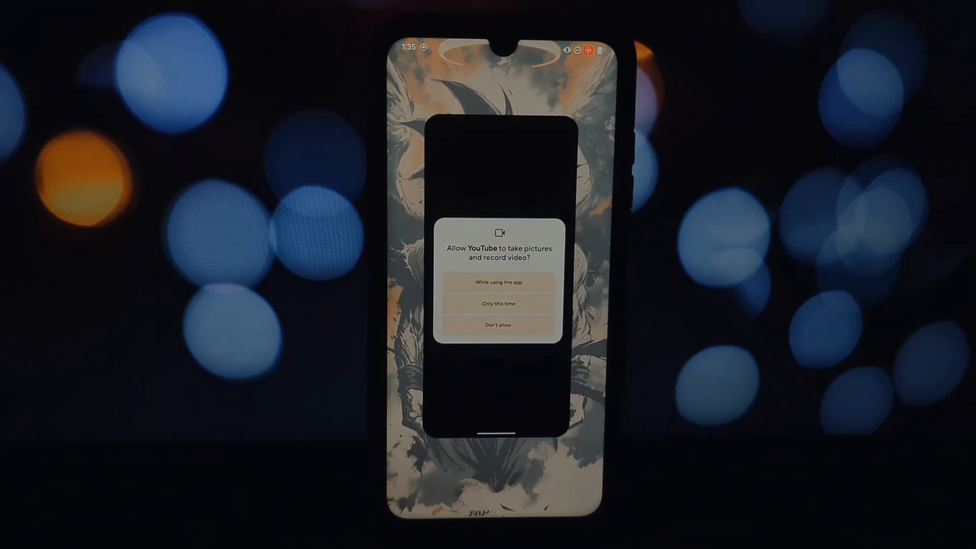
pyautogui.click(497, 282)
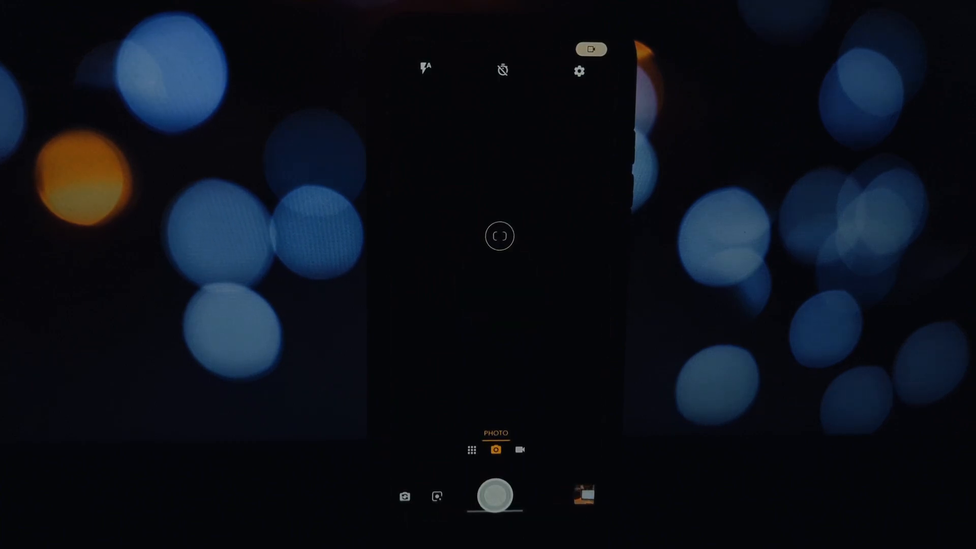
# - Set Rear camera Video size to 4K Ultra HD (30fps) and return to the viewfinder
pyautogui.click(579, 71)
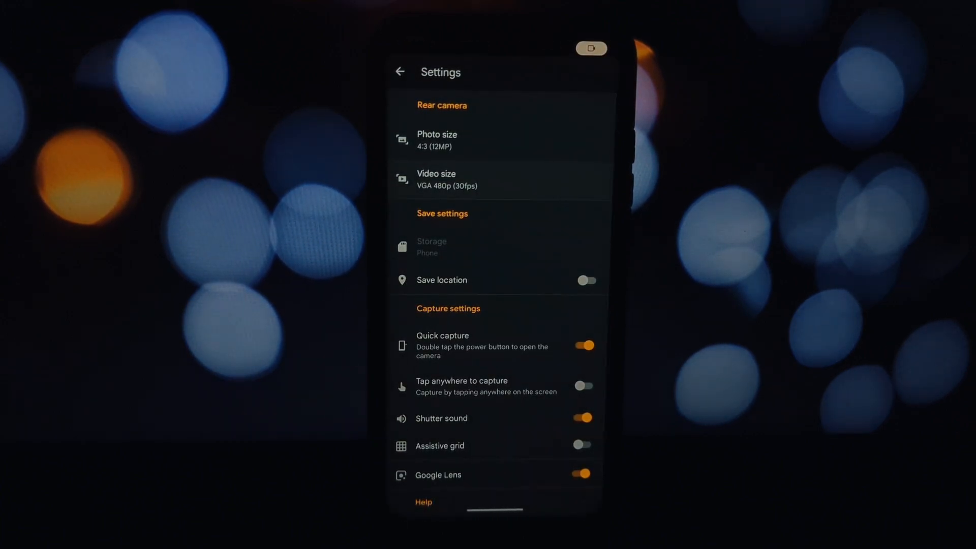
pyautogui.click(444, 180)
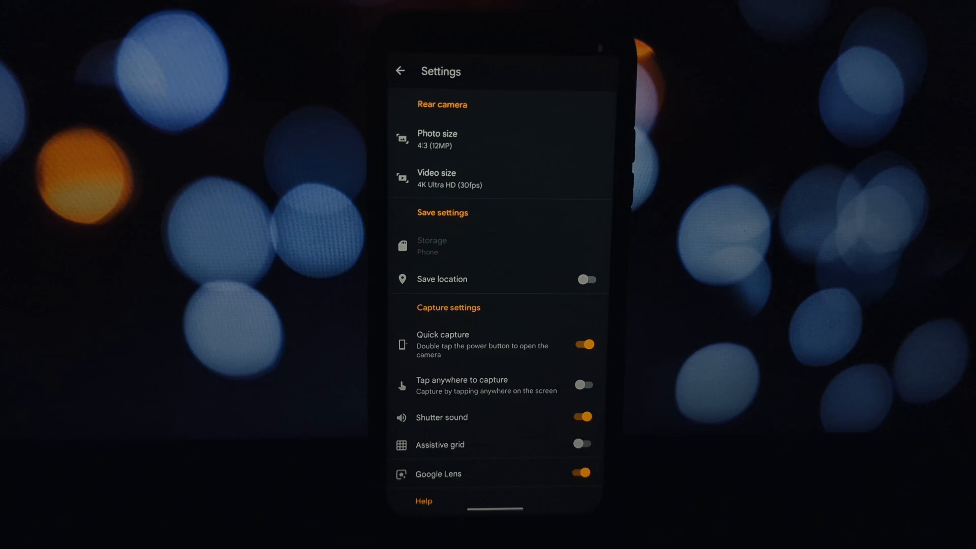
pyautogui.click(436, 178)
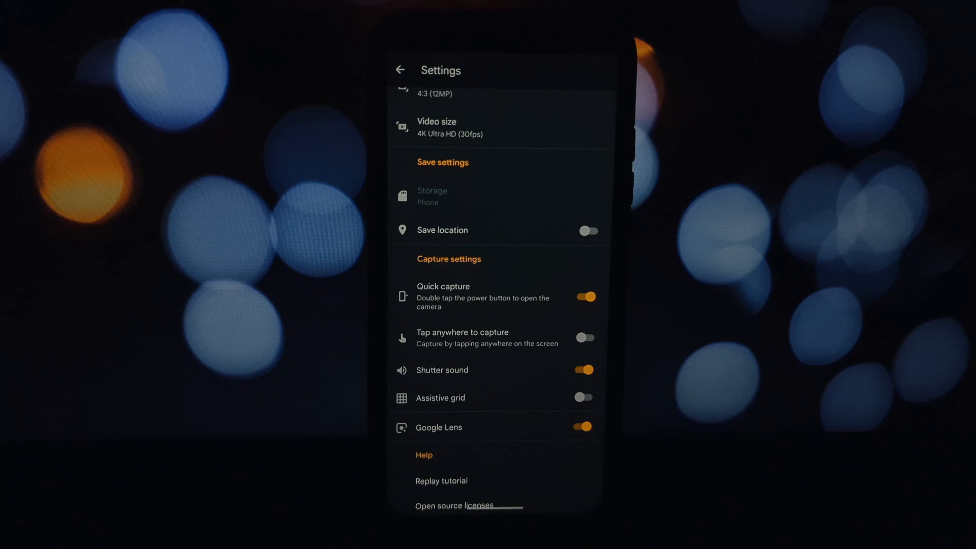
pyautogui.scroll(-3)
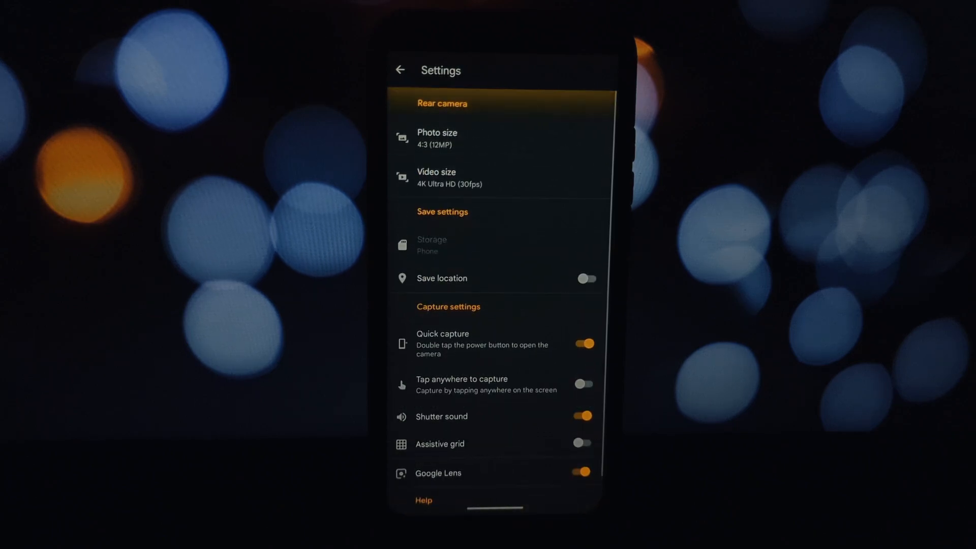
pyautogui.click(401, 69)
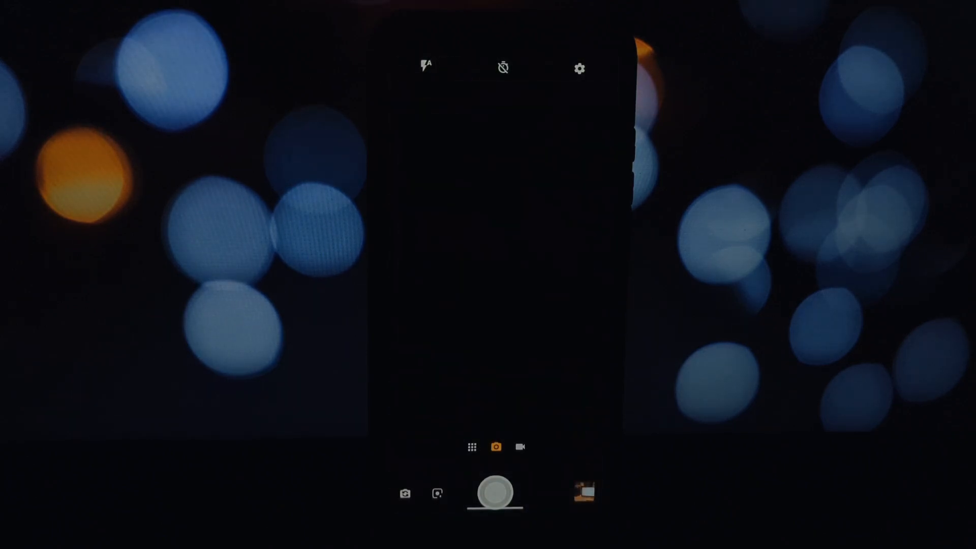